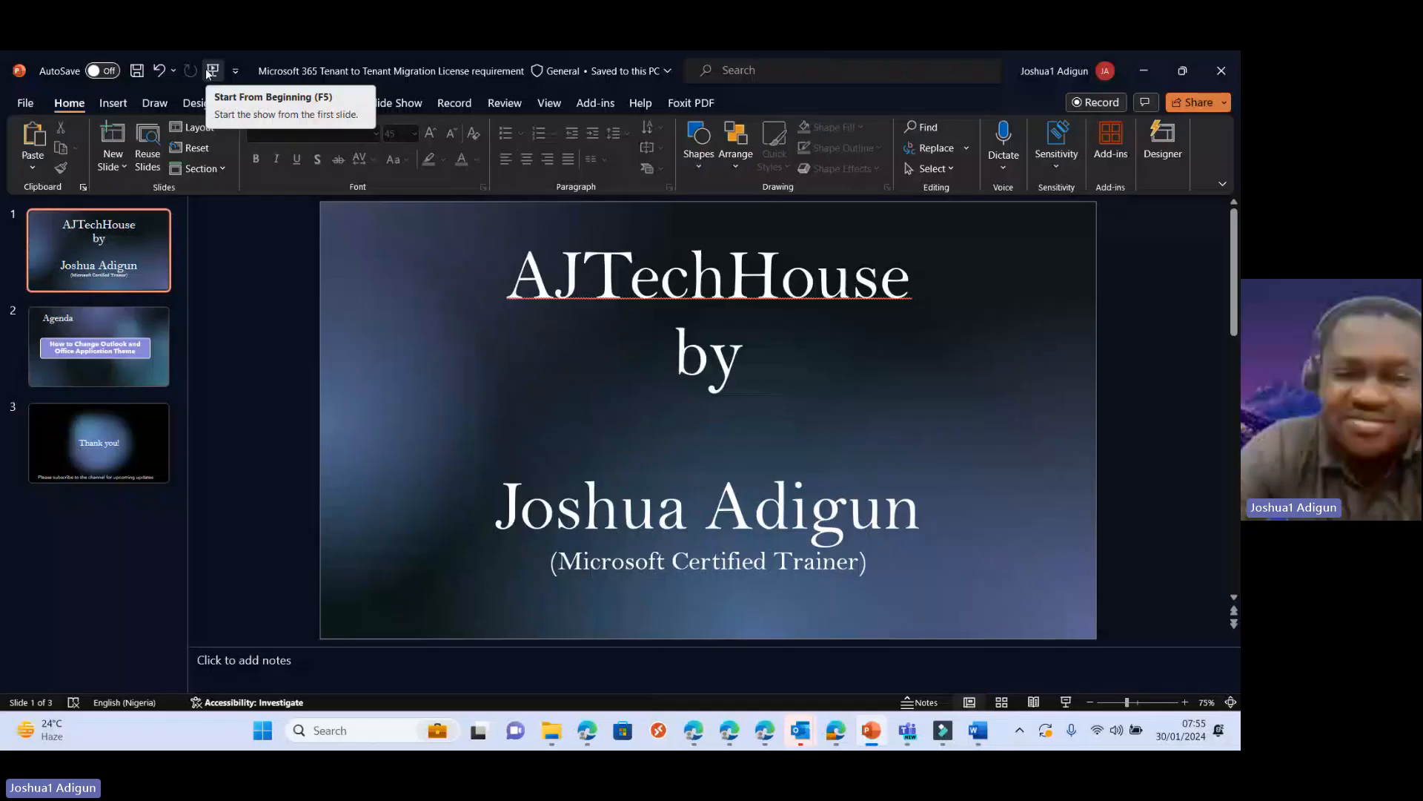
Step: Run the AJTechHouse presentation as a slideshow from the first slide
{"action": "left_click", "coordinate": [98, 345]}
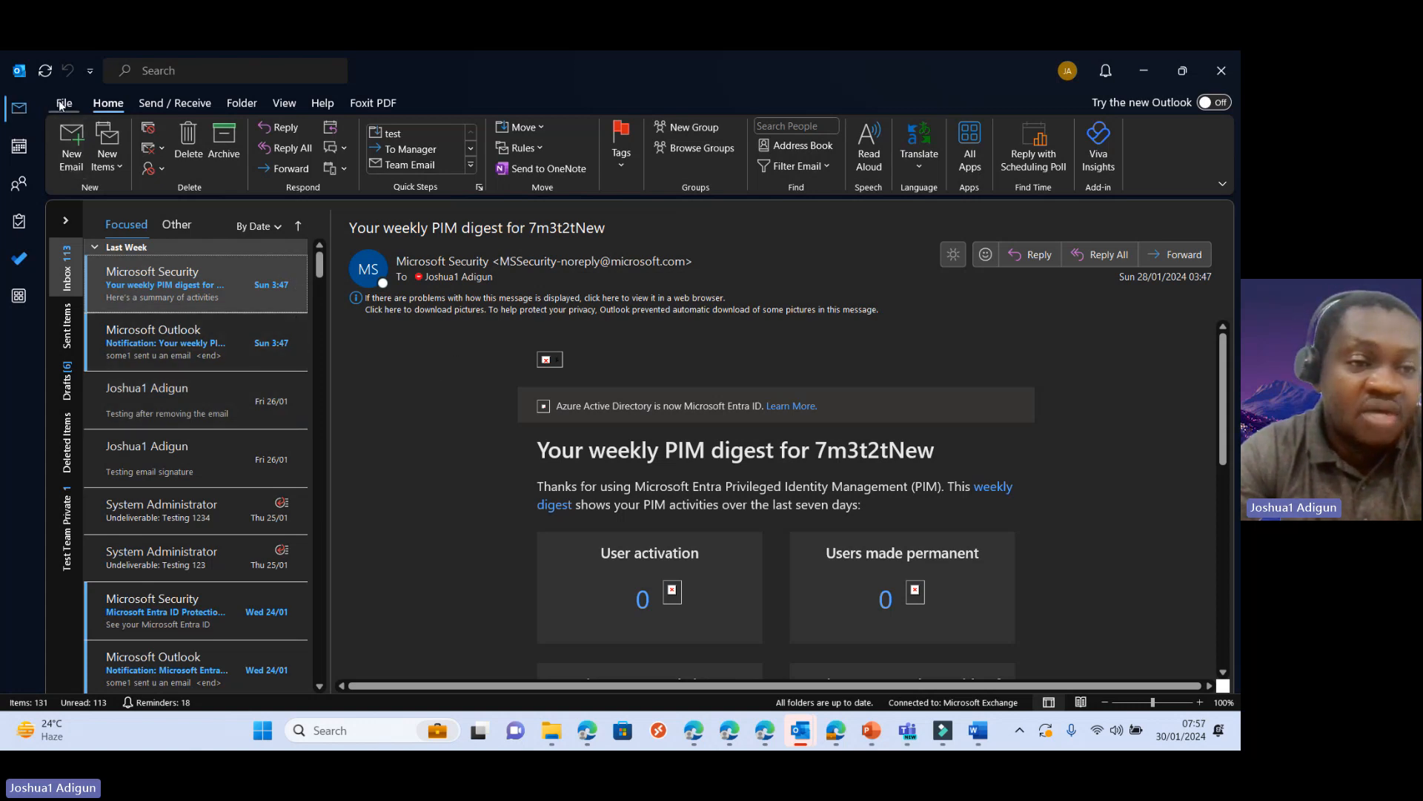
Step: Open Outlook's Office Account page and check the Office Theme dropdown showing Black
{"action": "left_click", "coordinate": [63, 102]}
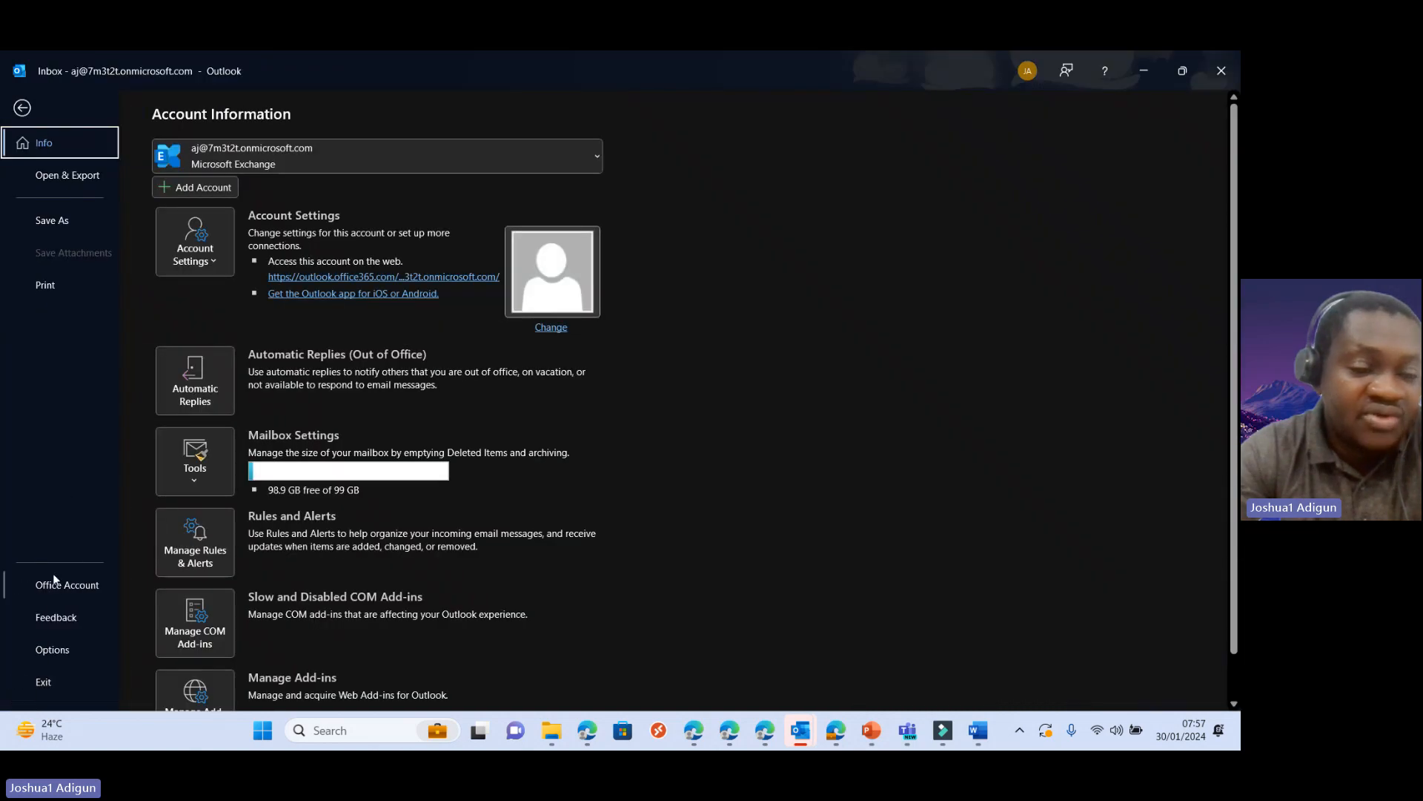
{"action": "left_click", "coordinate": [67, 583]}
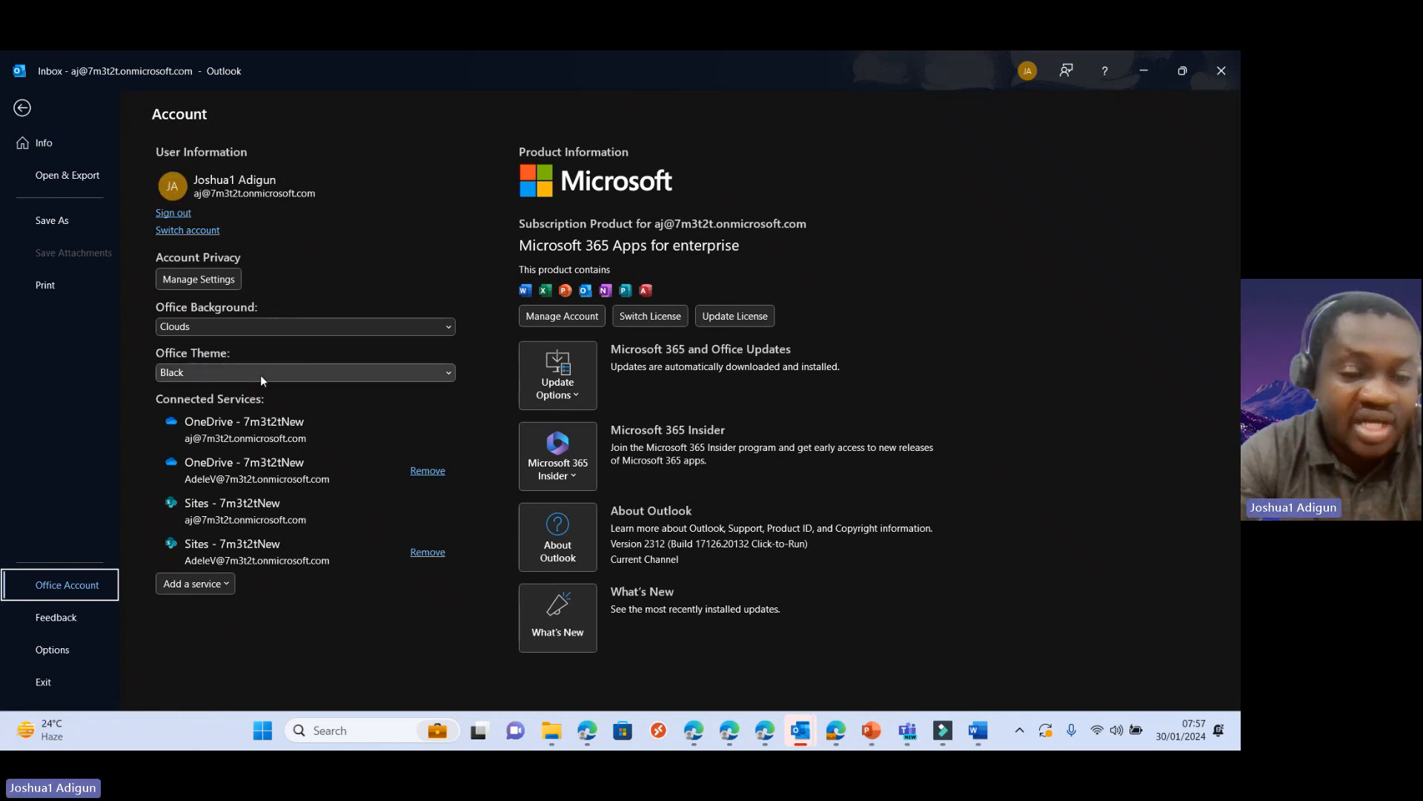
{"action": "left_click", "coordinate": [304, 372]}
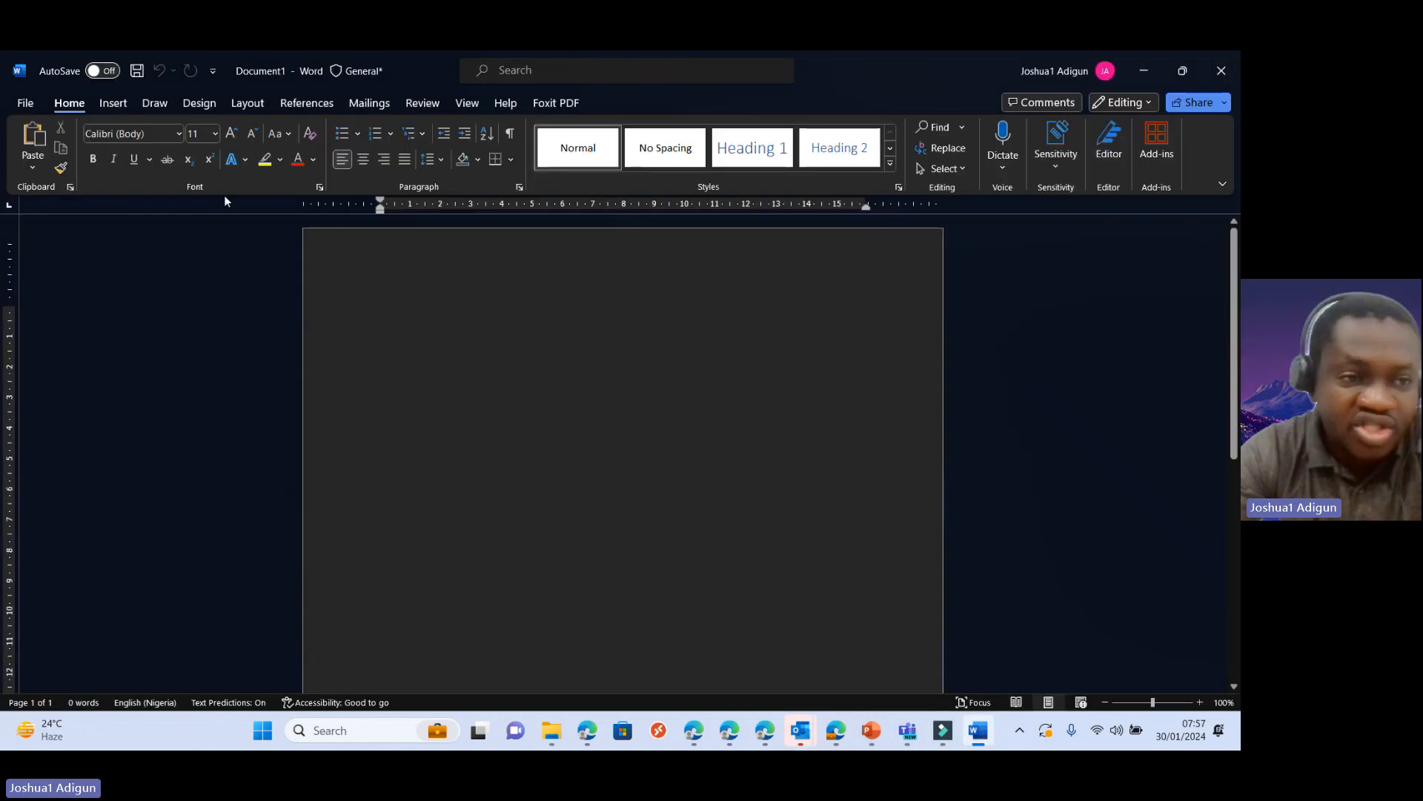
Step: Open Word's Account settings page from the File menu
{"action": "left_click", "coordinate": [24, 102]}
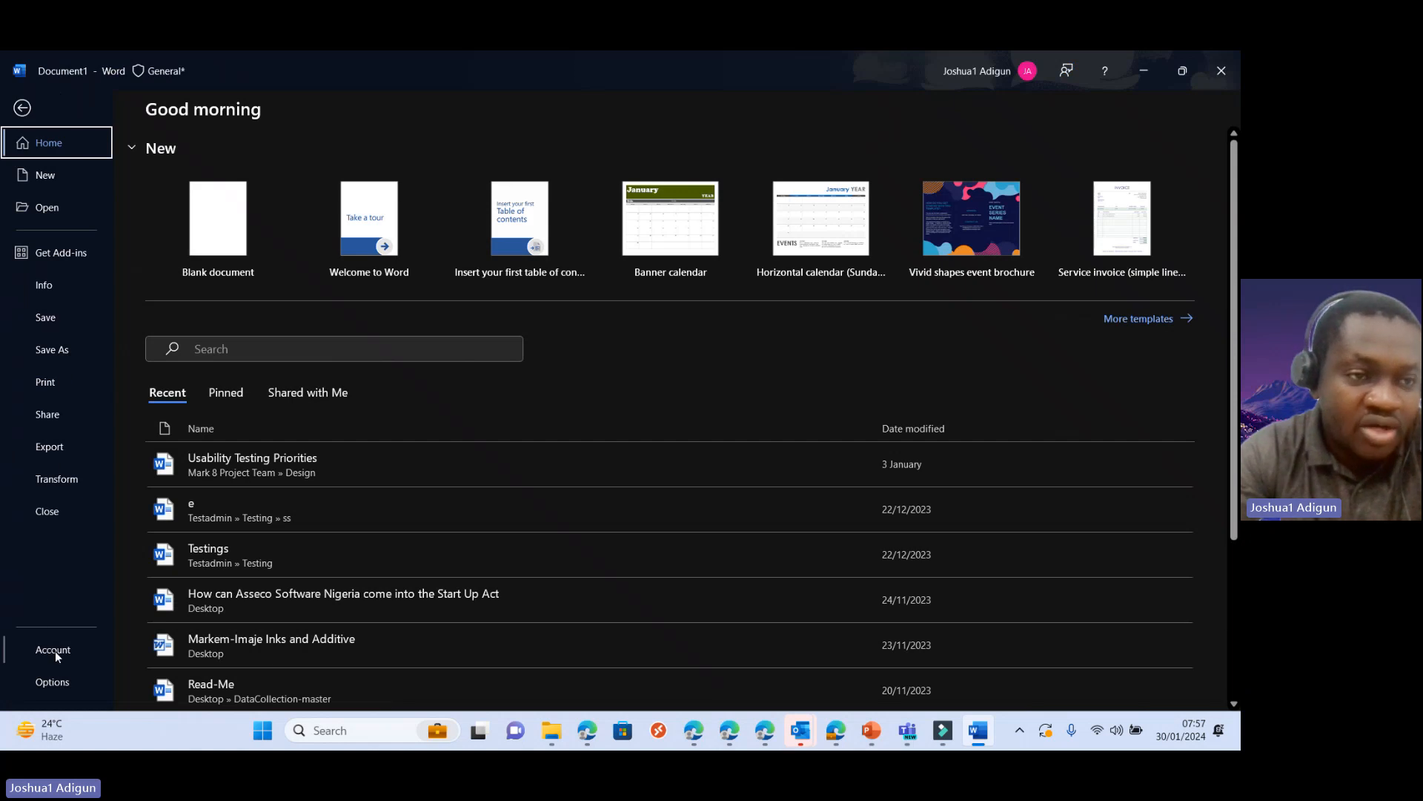
{"action": "left_click", "coordinate": [53, 649]}
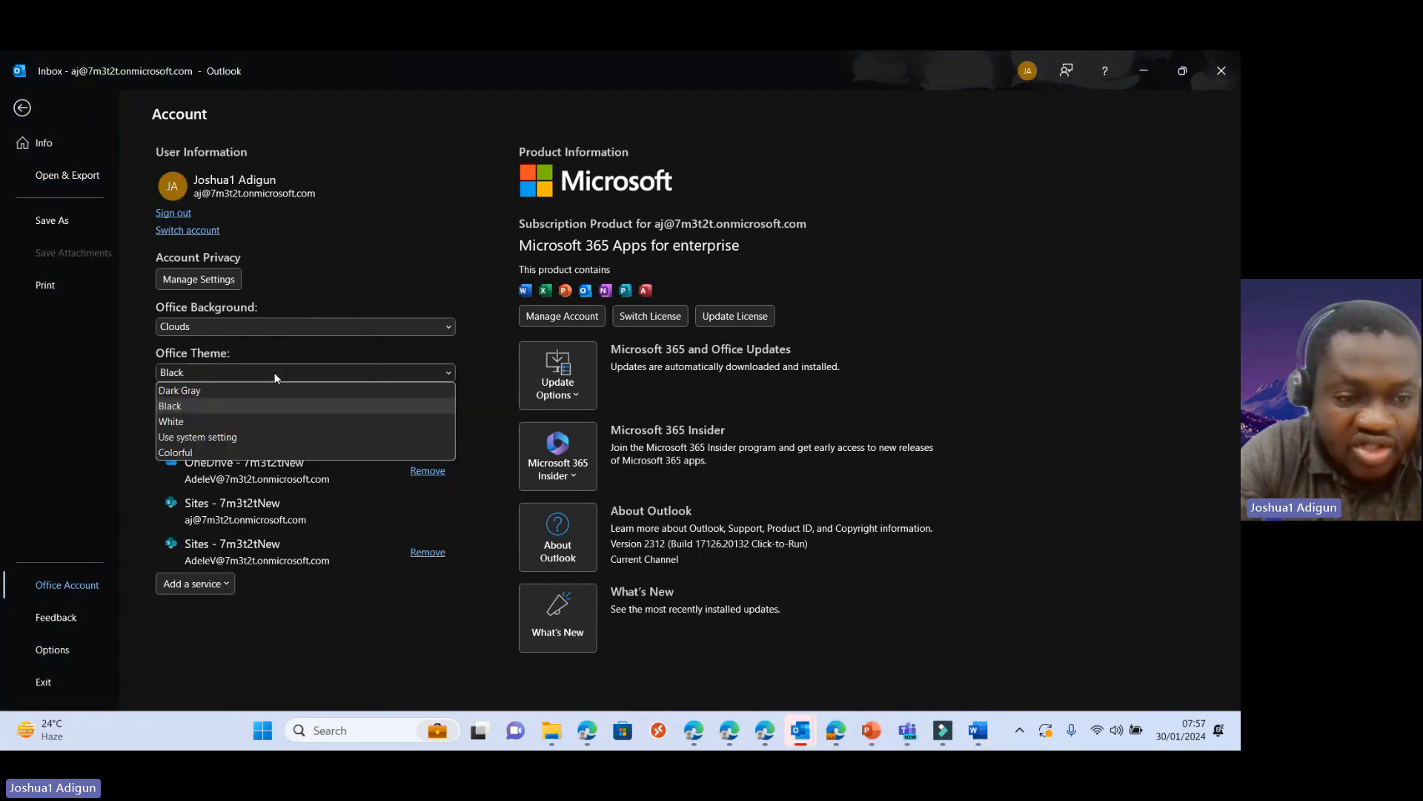
Step: Choose White from Outlook's Office Theme dropdown
{"action": "left_click", "coordinate": [178, 390]}
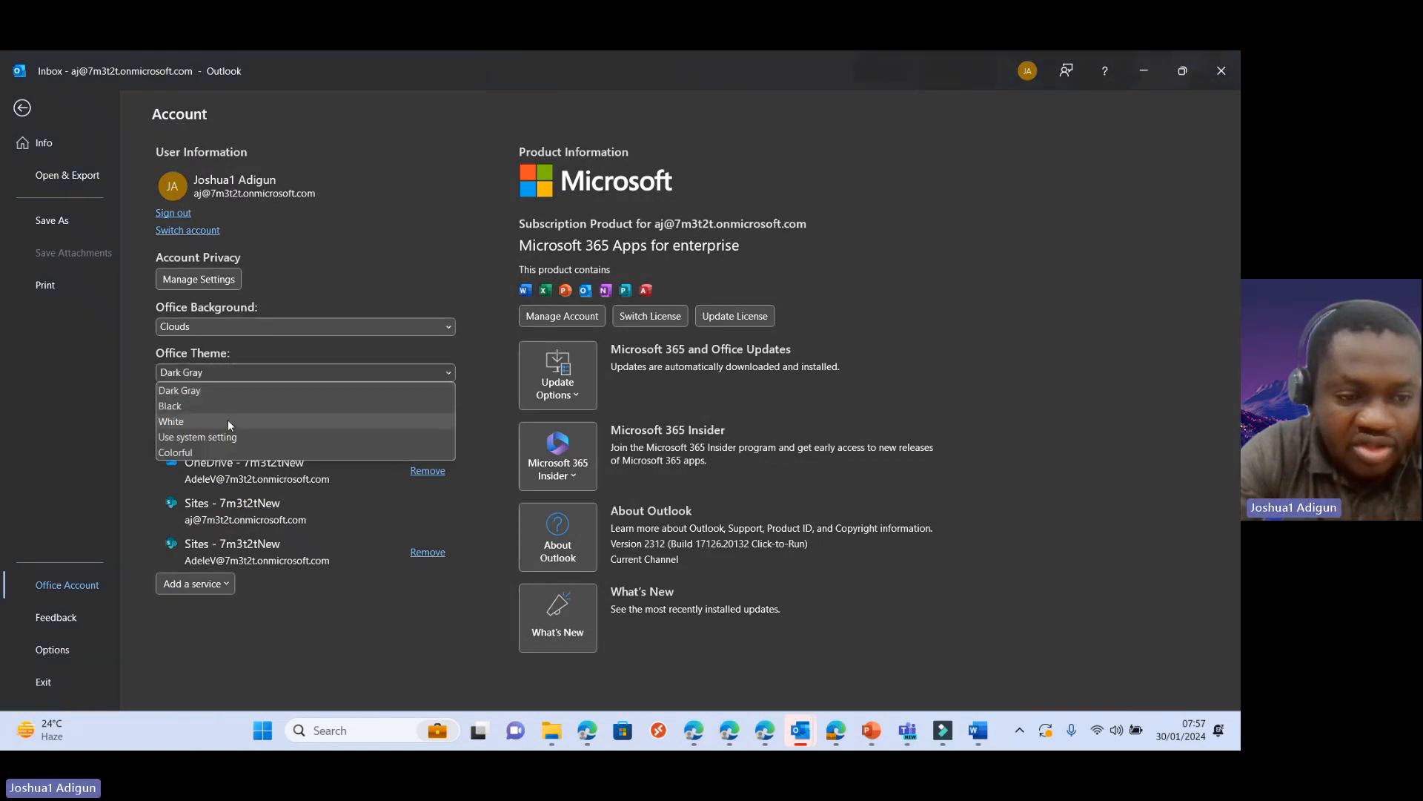
{"action": "left_click", "coordinate": [171, 421]}
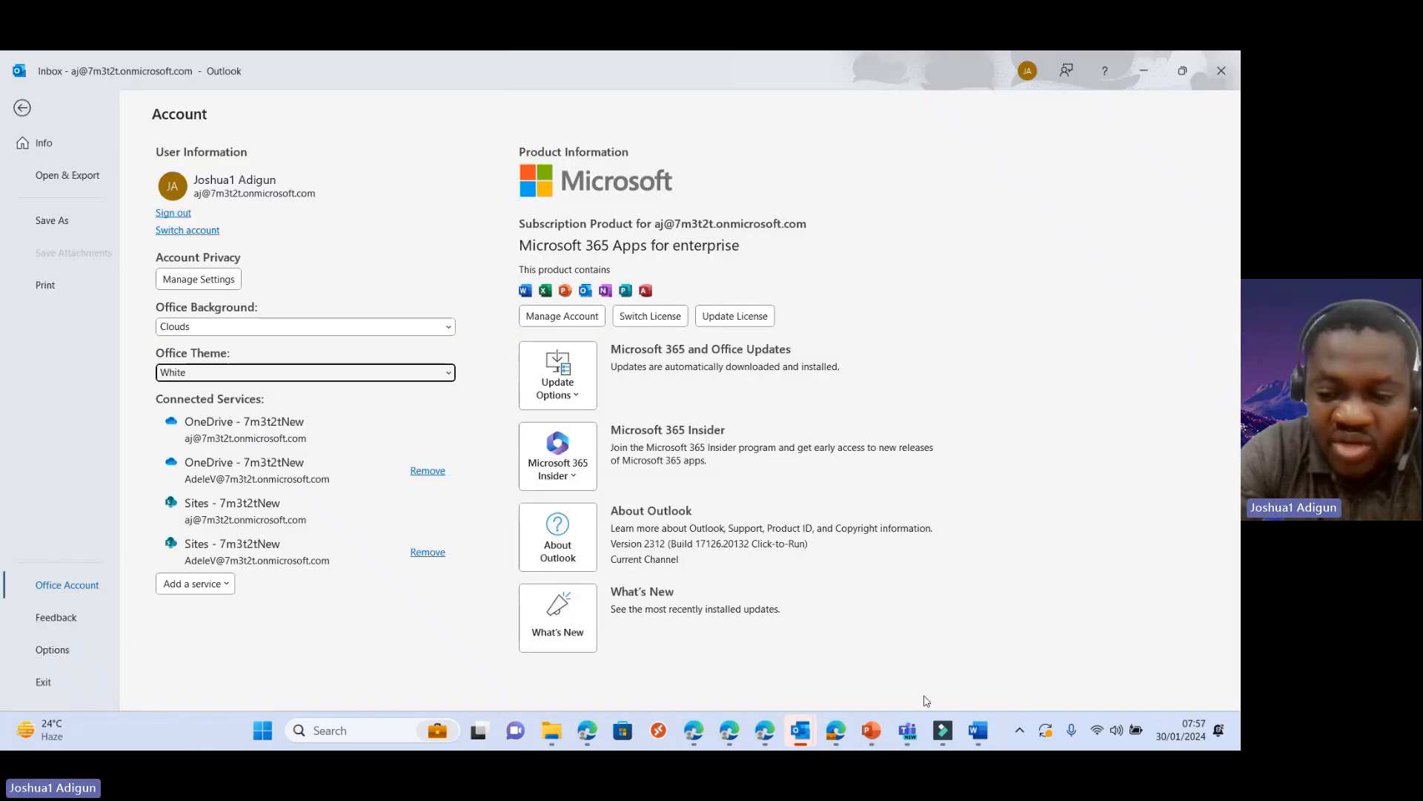
{"action": "mouse_move", "coordinate": [977, 729]}
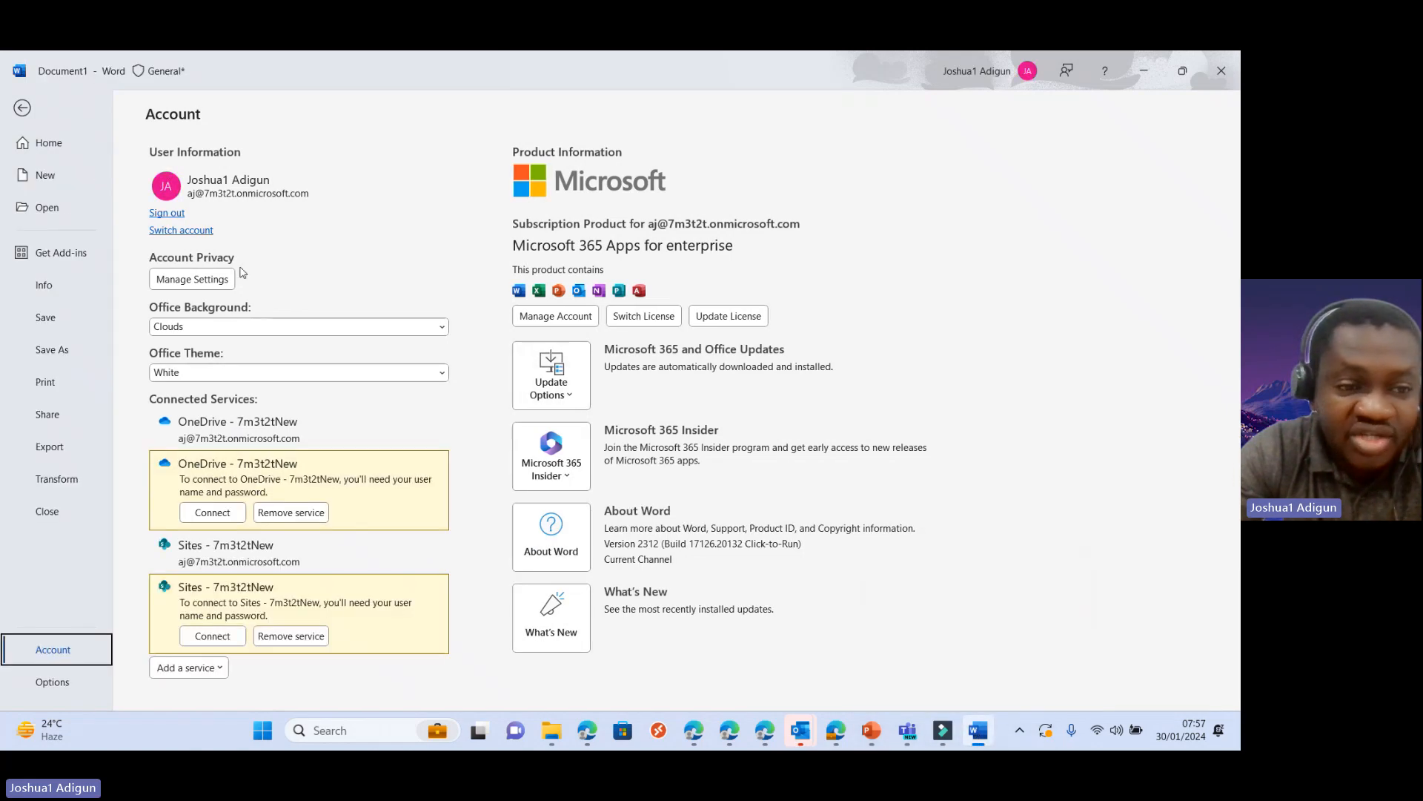
{"action": "mouse_move", "coordinate": [229, 381]}
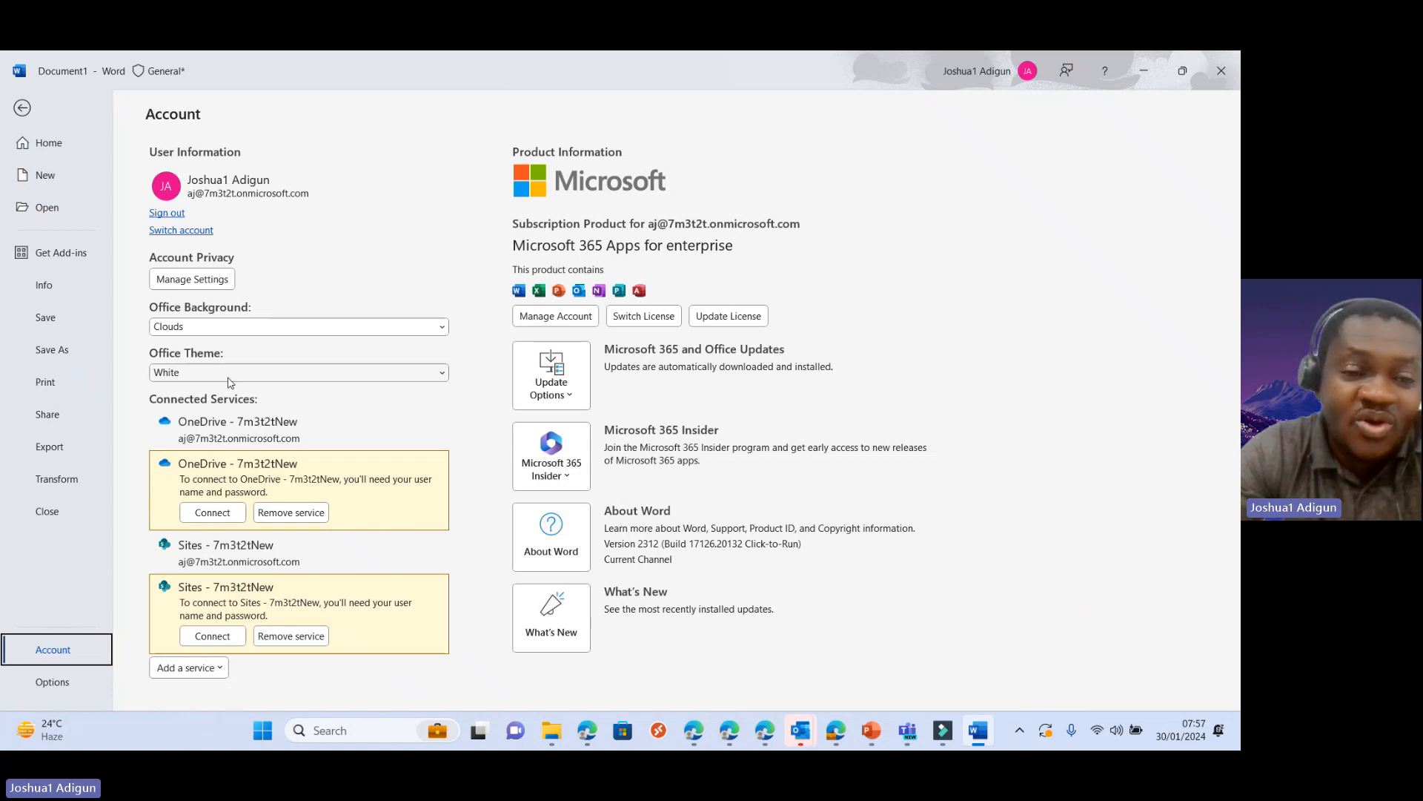
Step: Select Colorful from the Office Theme dropdown on Word's Account page
{"action": "left_click", "coordinate": [297, 372]}
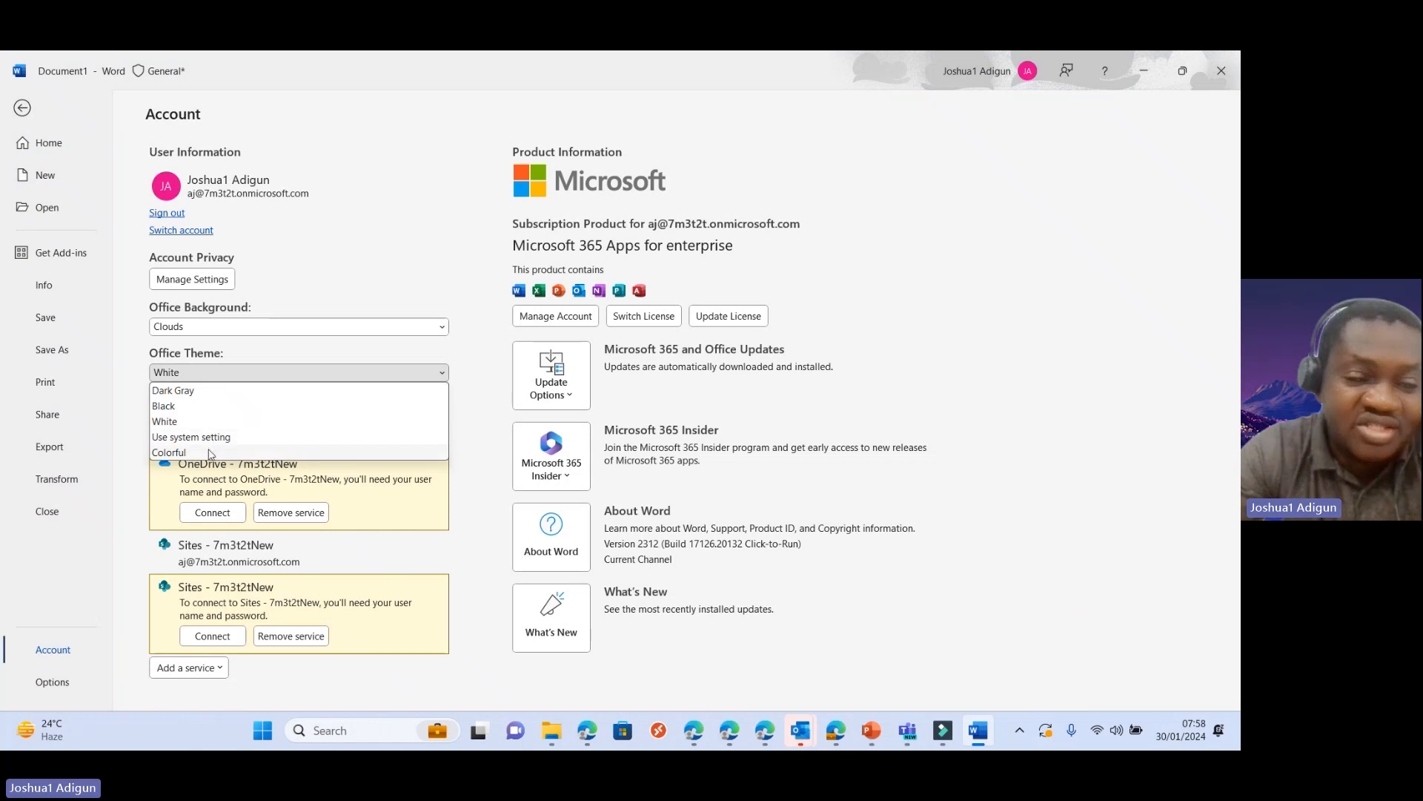
{"action": "left_click", "coordinate": [169, 452]}
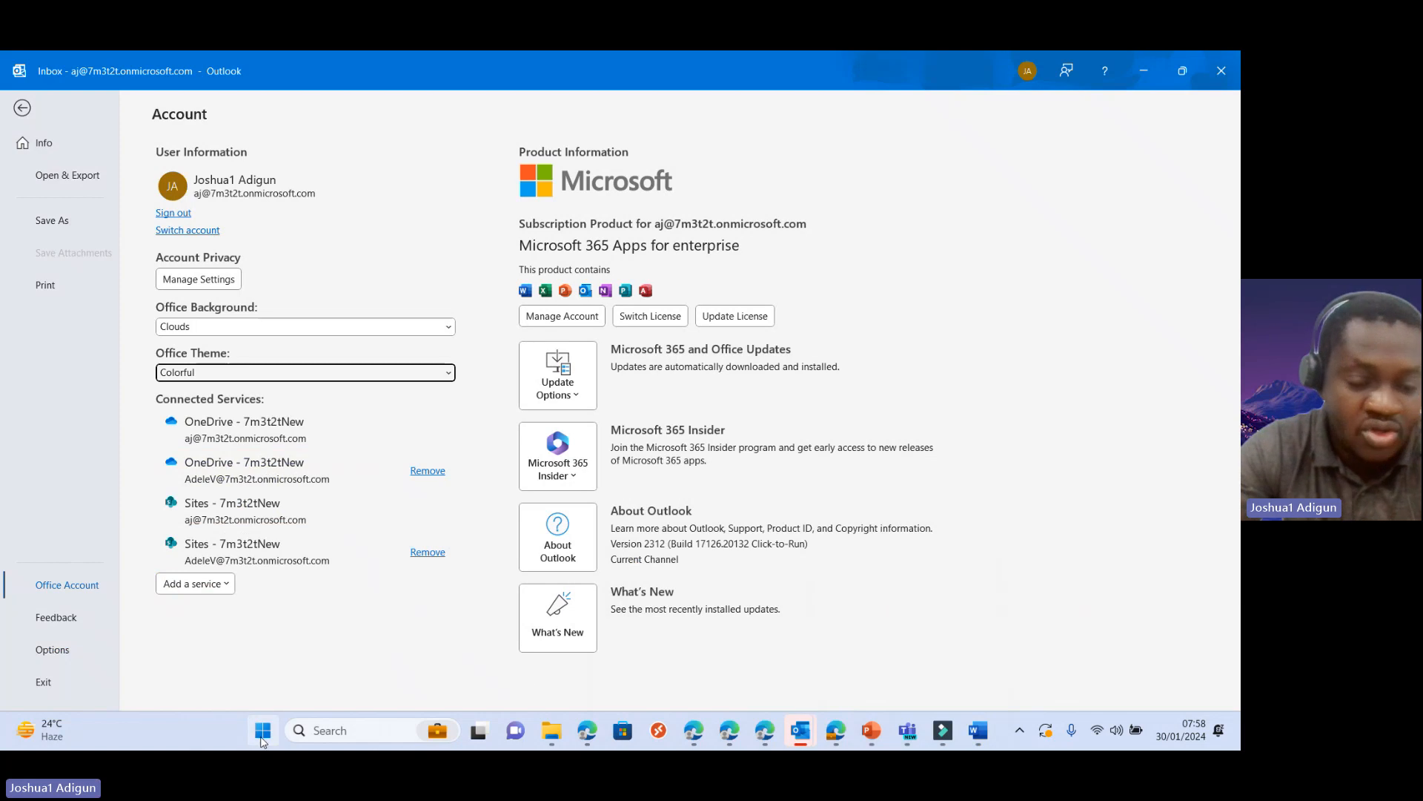
Step: Launch PowerPoint from the Start menu's pinned apps to reach its start screen
{"action": "left_click", "coordinate": [263, 729]}
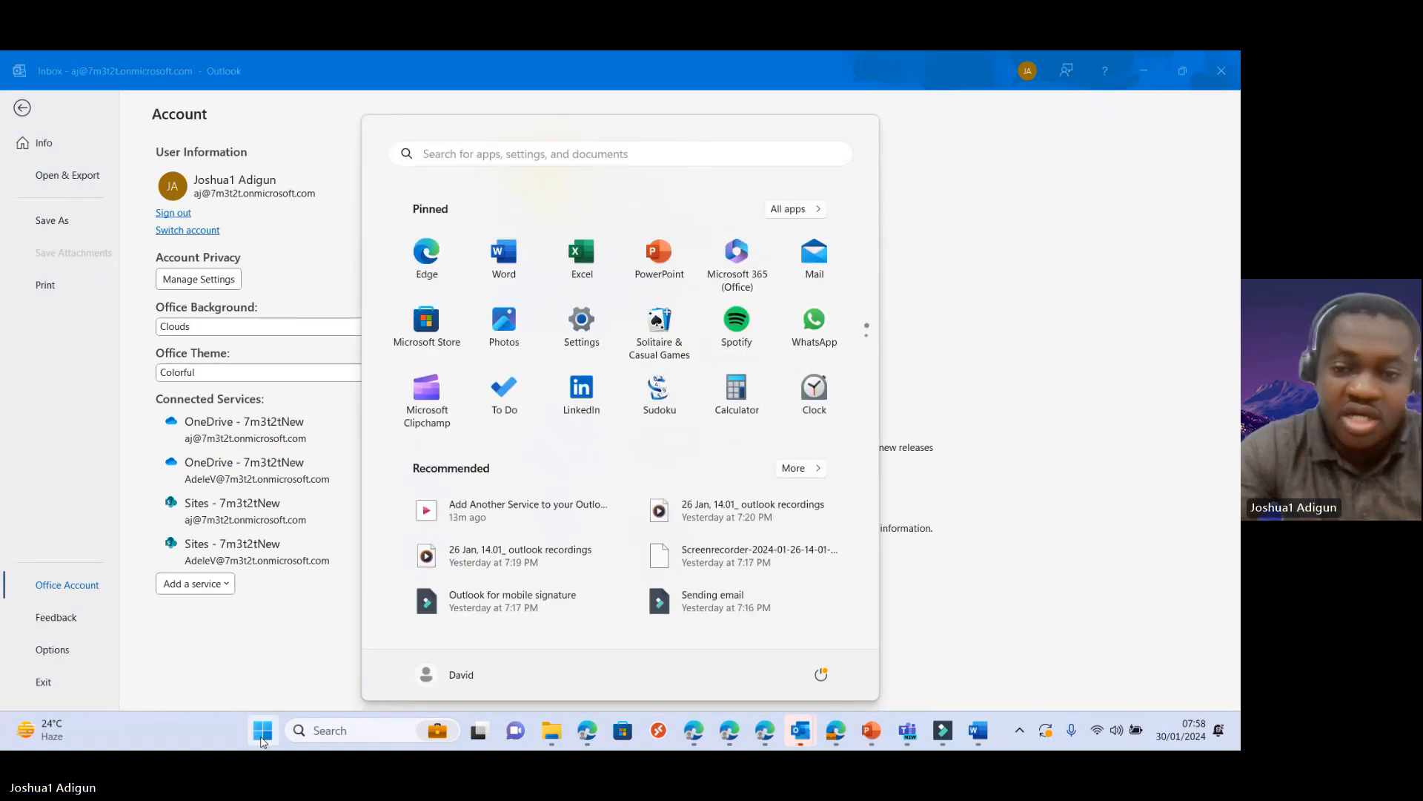
{"action": "left_click", "coordinate": [263, 729]}
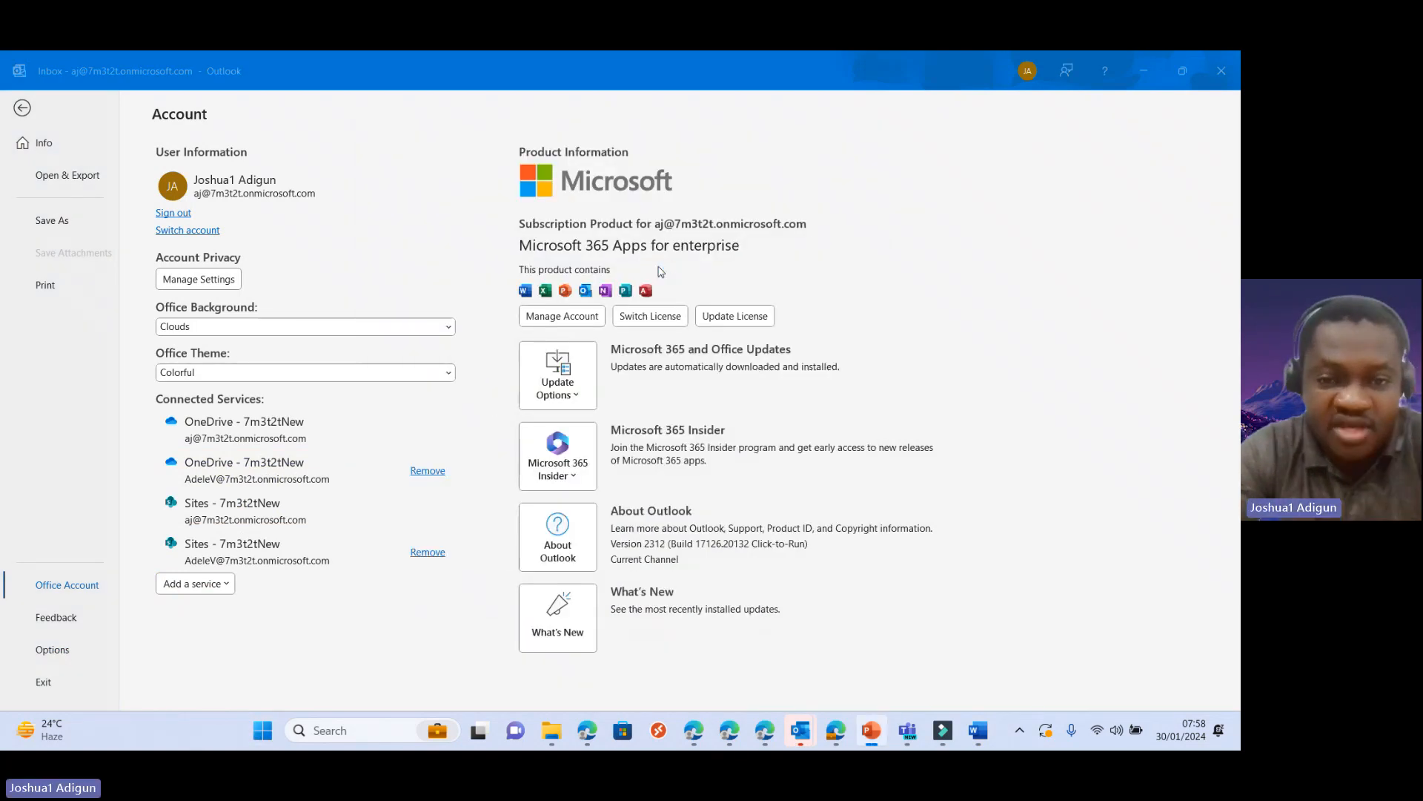
{"action": "left_click", "coordinate": [869, 730]}
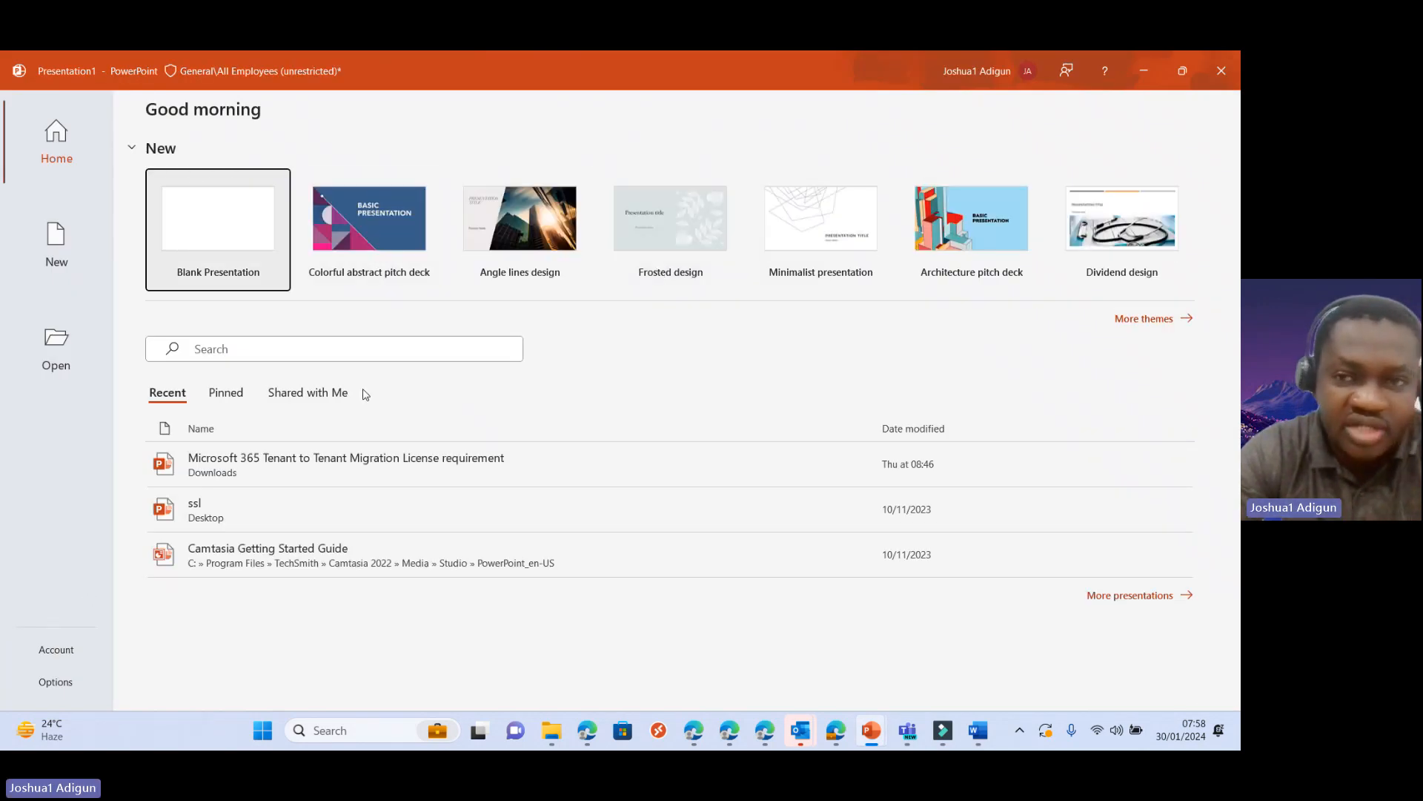
Step: Set PowerPoint's Office Theme to Use system setting on the Account page
{"action": "left_click", "coordinate": [56, 650]}
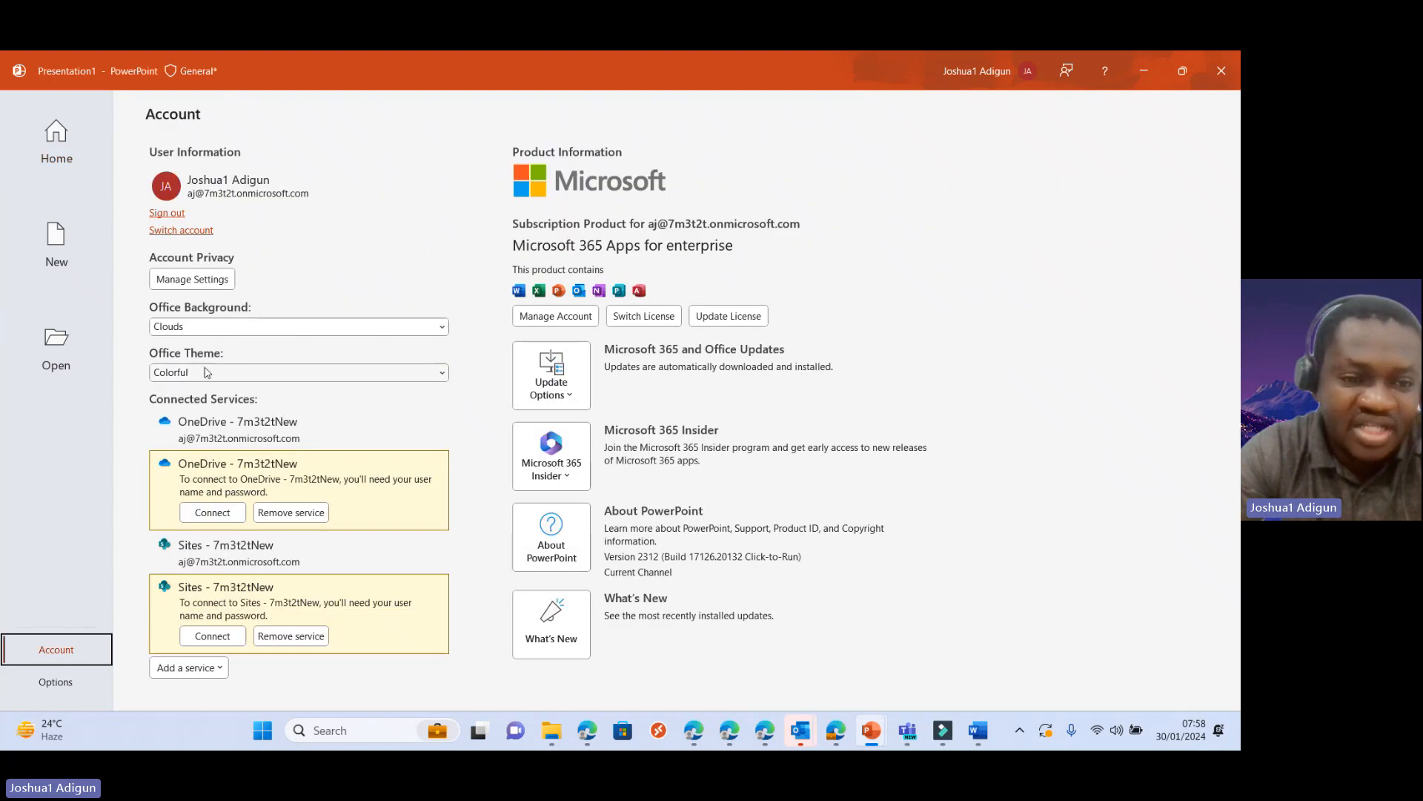
{"action": "left_click", "coordinate": [296, 372]}
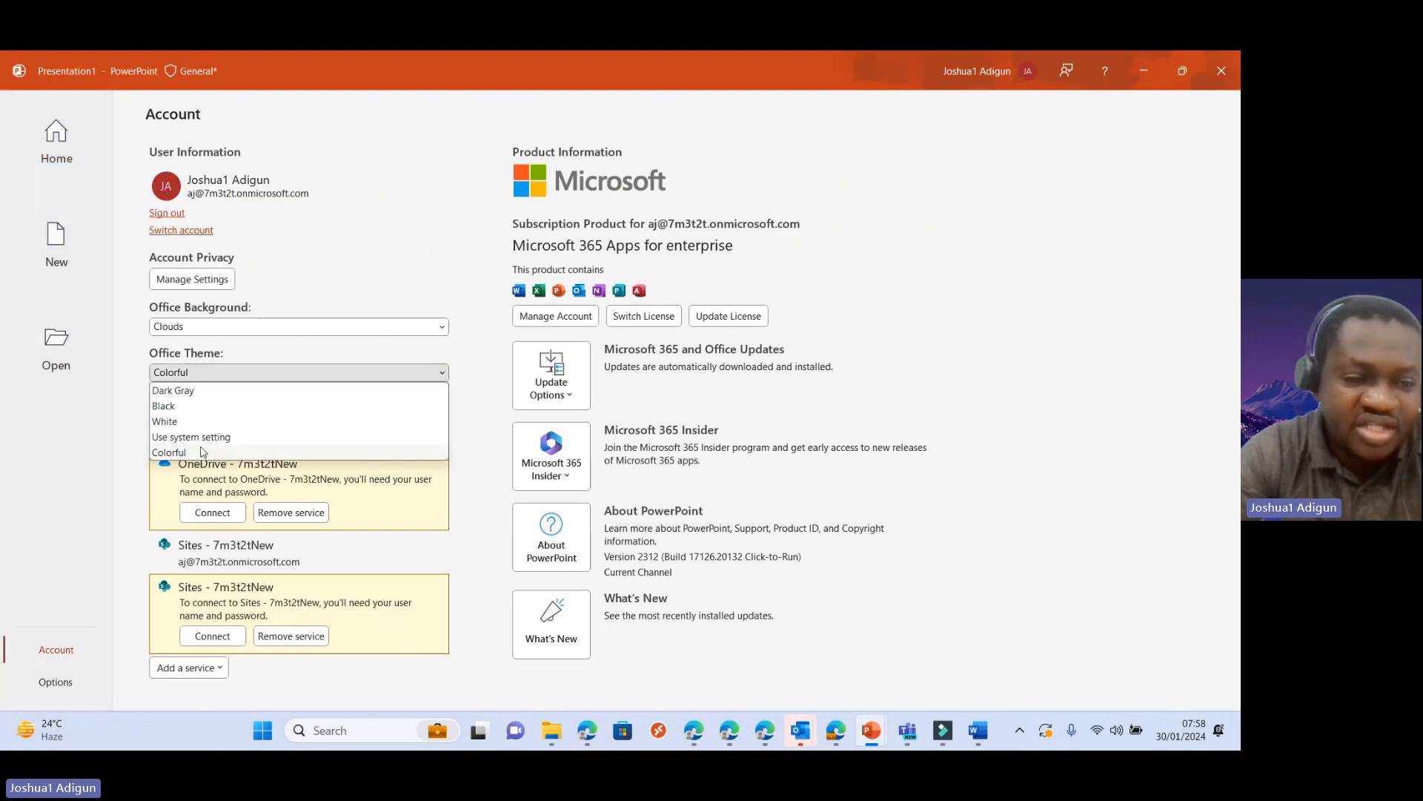
{"action": "left_click", "coordinate": [190, 436]}
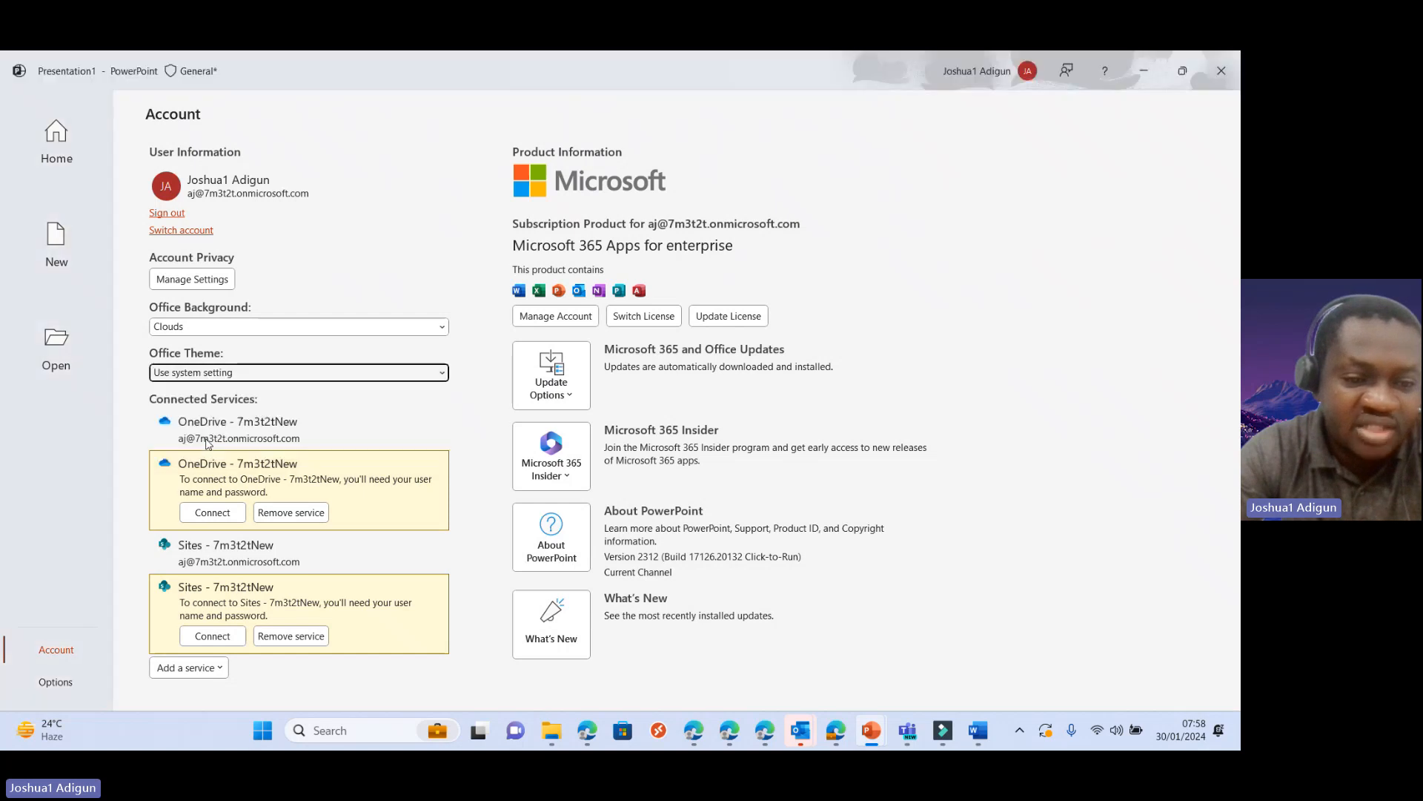
{"action": "mouse_move", "coordinate": [216, 397]}
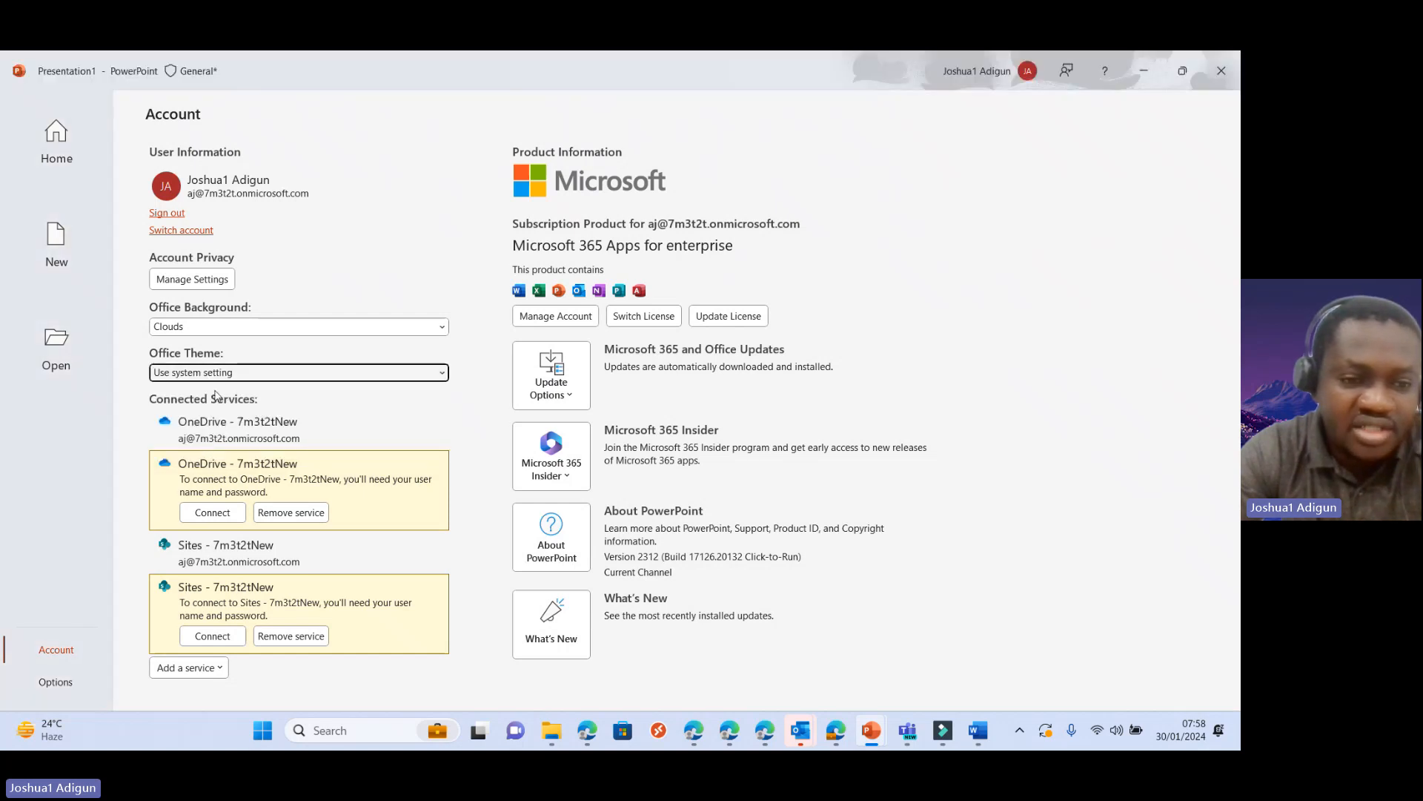
Step: Change the Office Theme to Dark Gray and confirm Word and Outlook match
{"action": "left_click", "coordinate": [298, 372]}
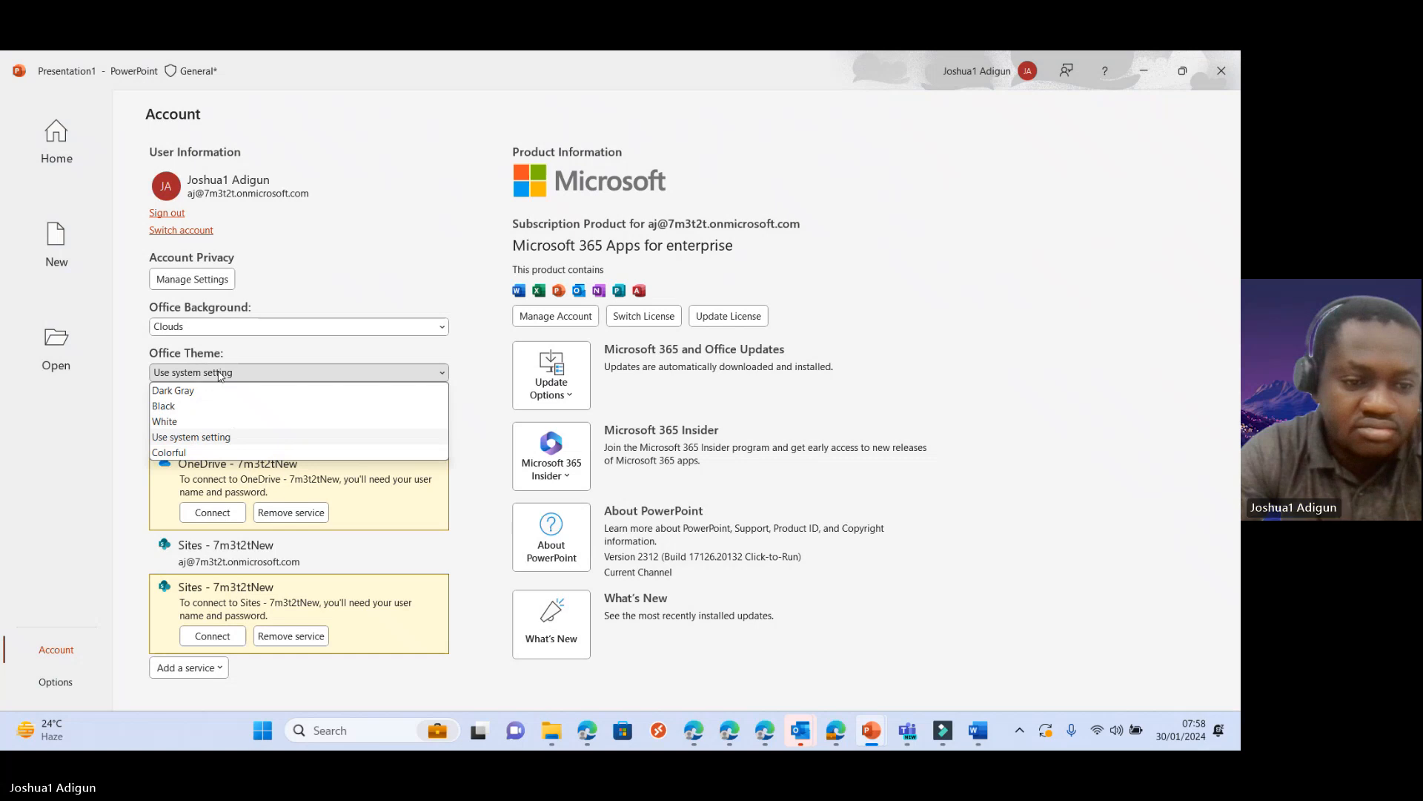
{"action": "left_click", "coordinate": [173, 391]}
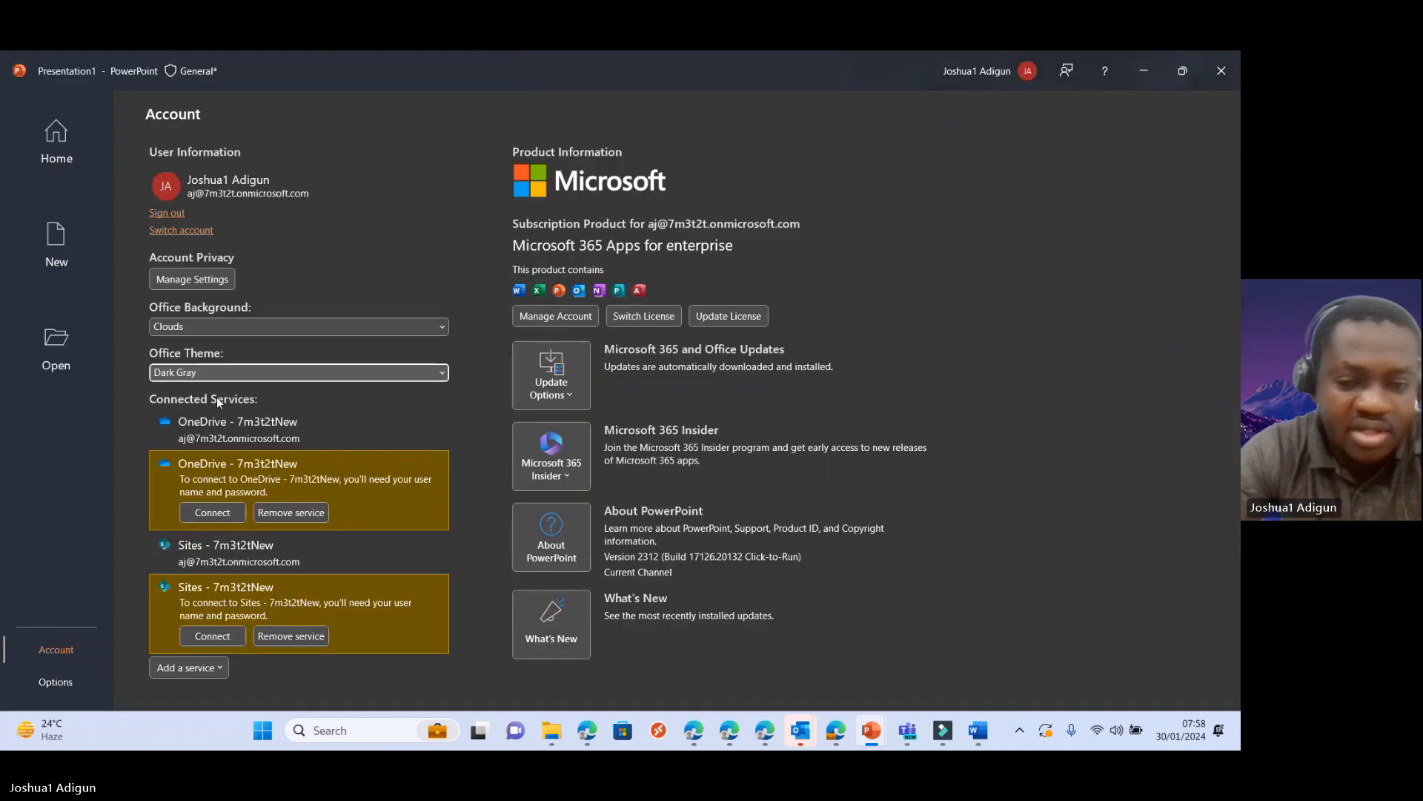
{"action": "left_click", "coordinate": [977, 730]}
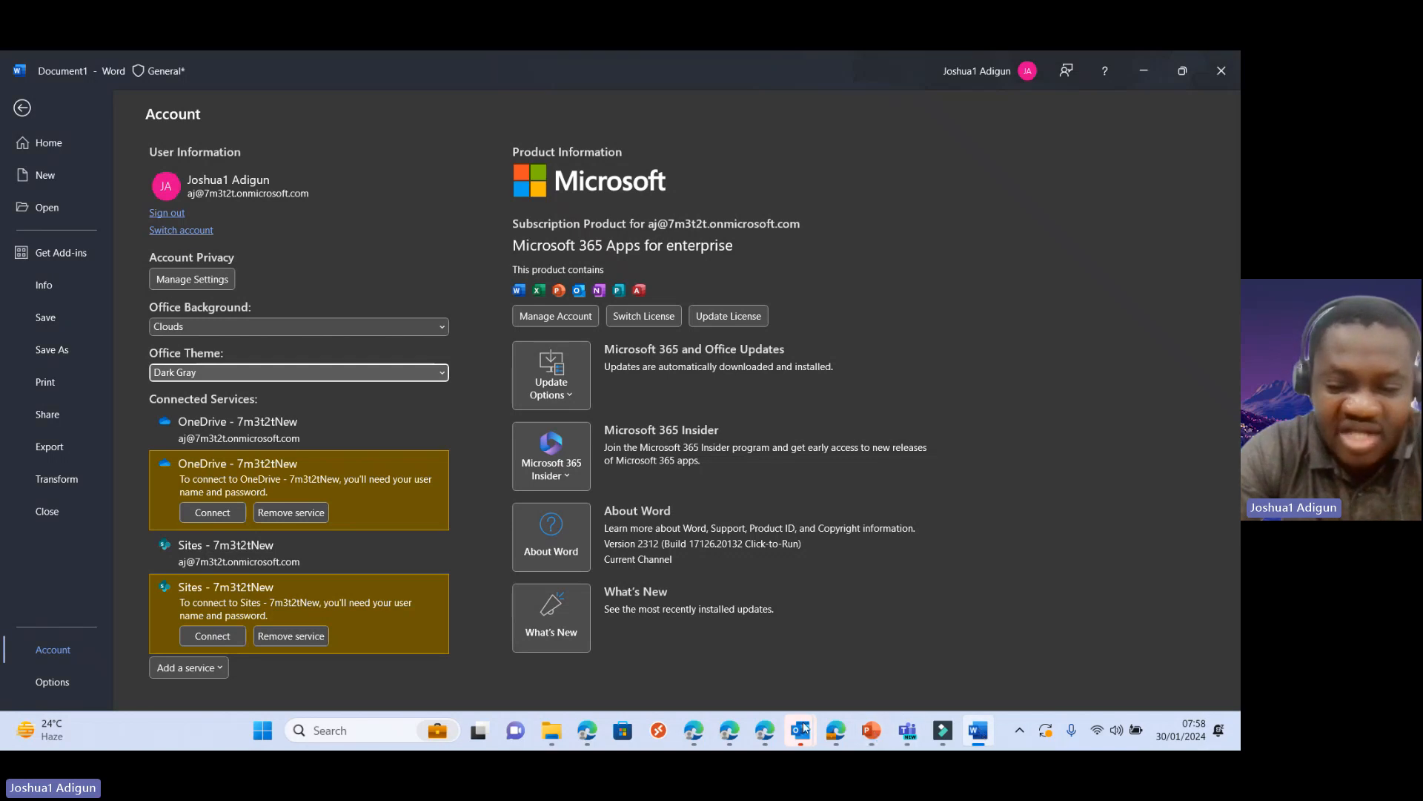
{"action": "left_click", "coordinate": [800, 729]}
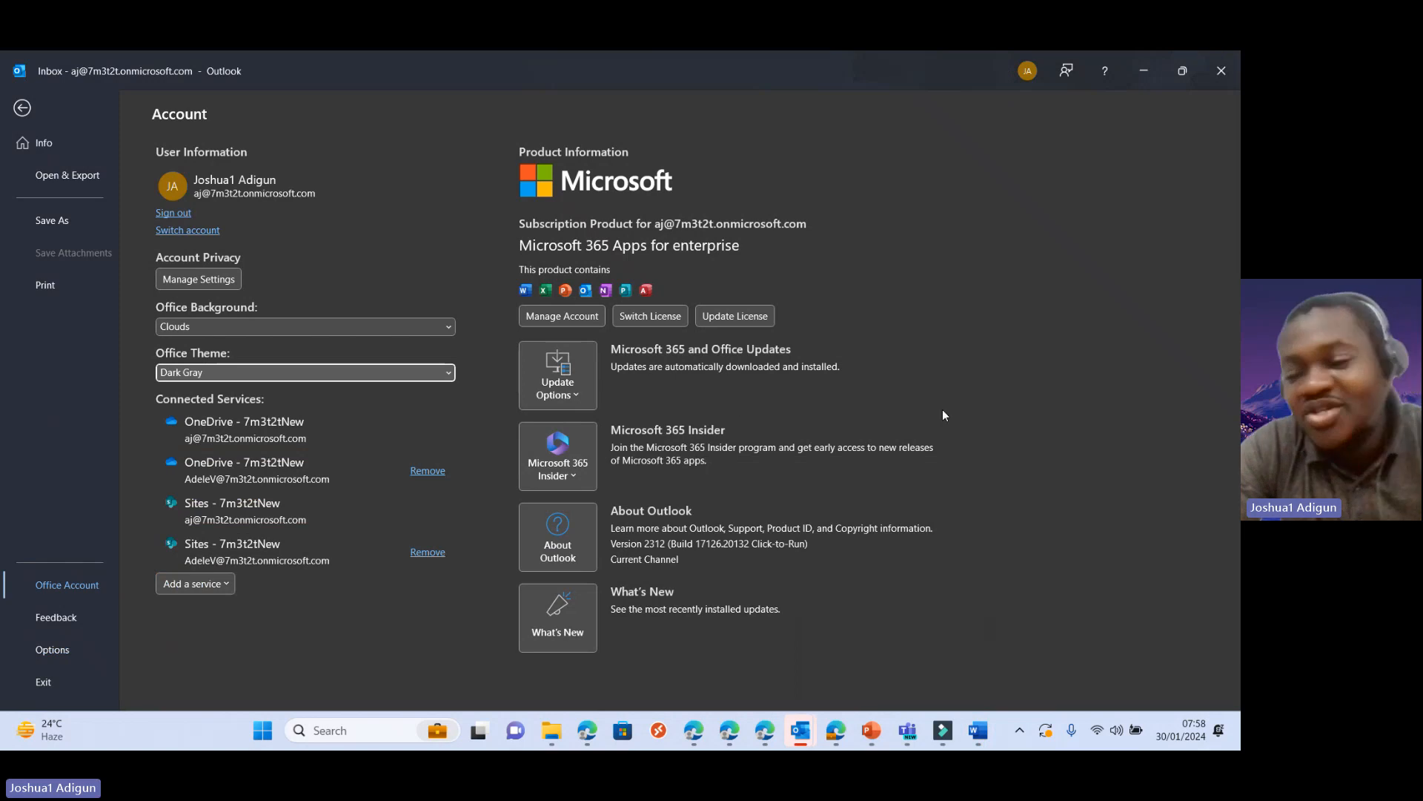
{"action": "mouse_move", "coordinate": [1045, 577]}
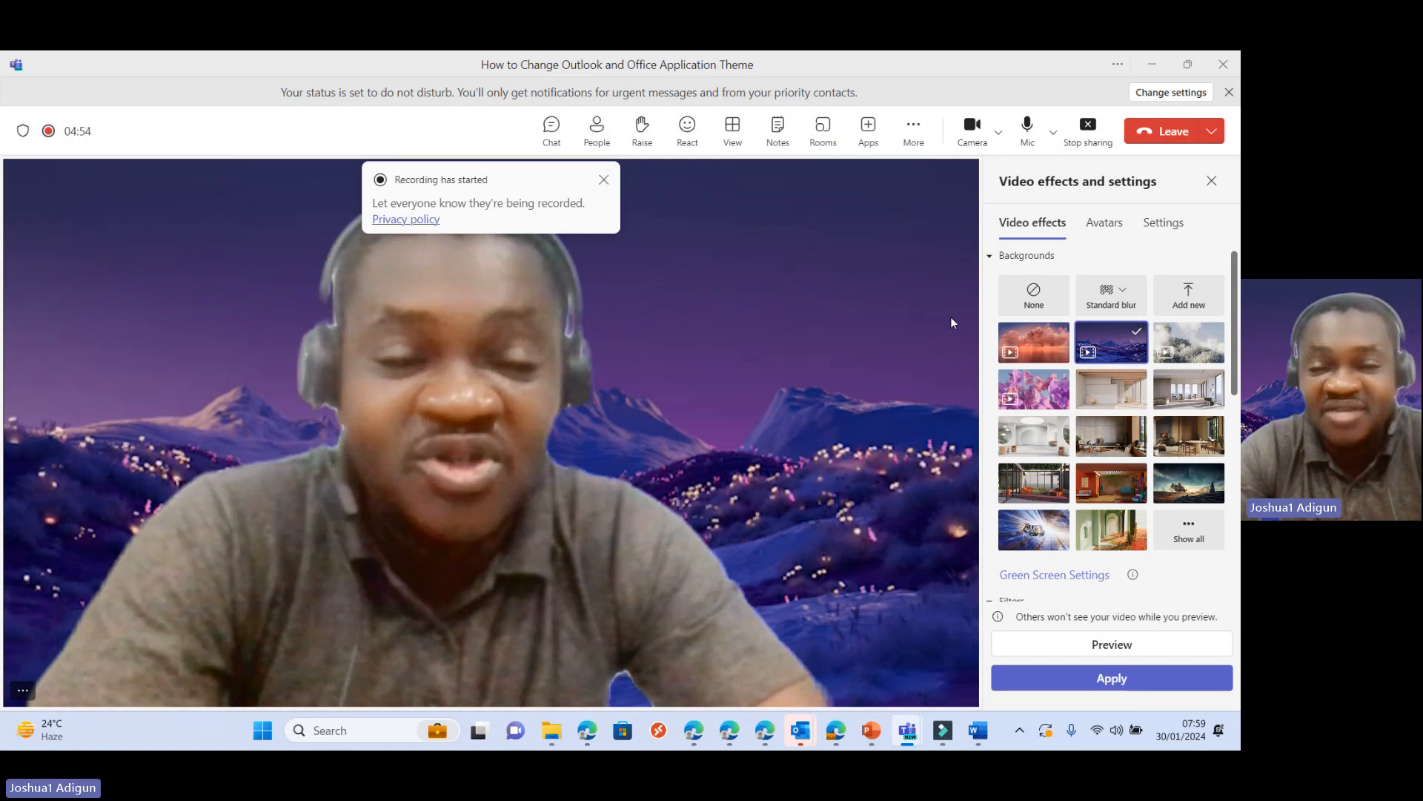
{"action": "mouse_move", "coordinate": [1087, 130]}
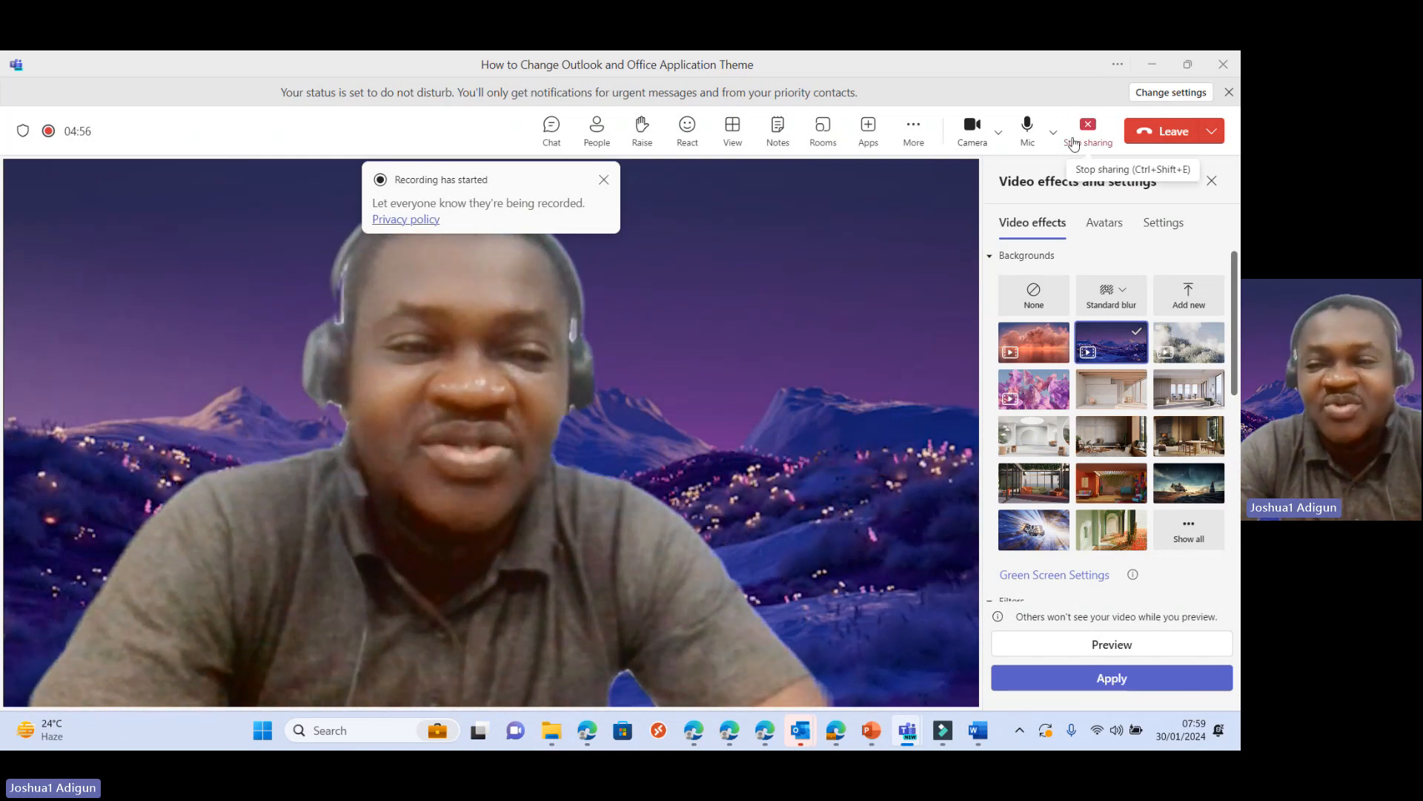